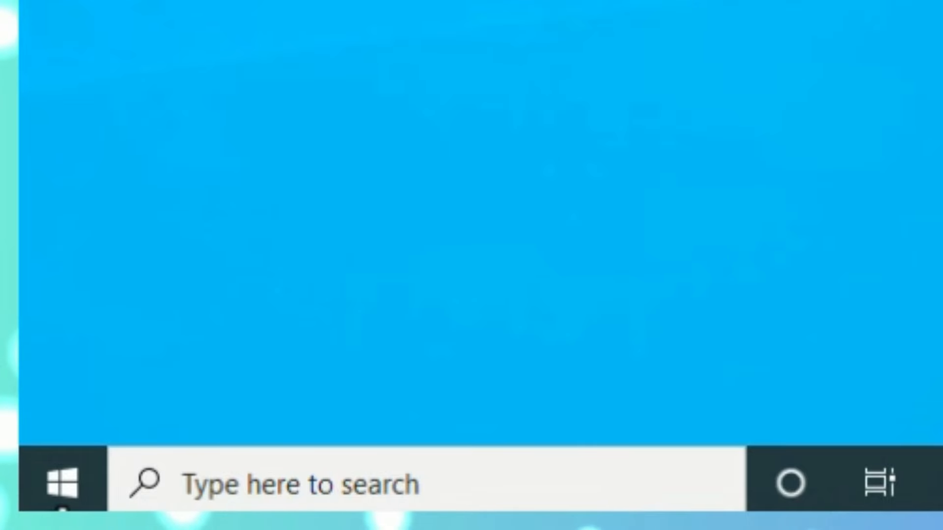
Search the Start menu for "settings" so the Settings app shows as best match
right_click(63, 484)
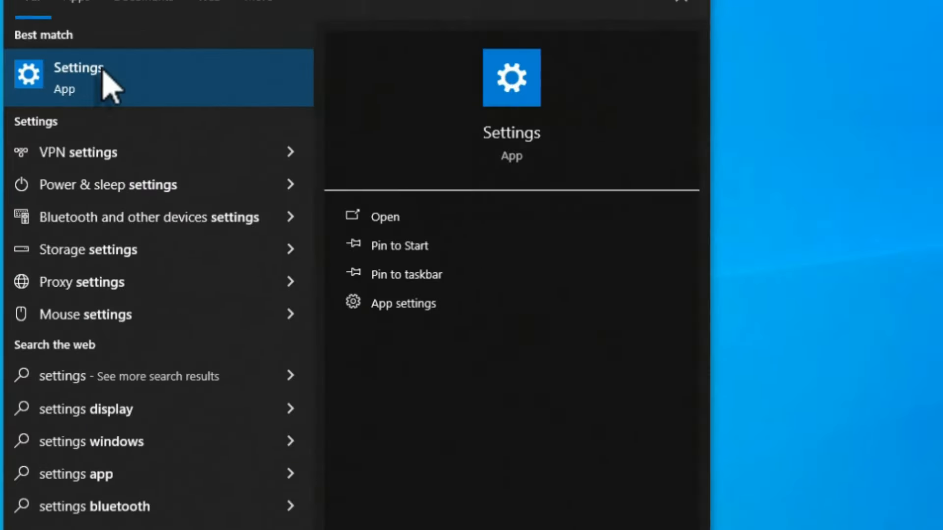
Navigate Settings to Update & Security > Recovery to reach the Reset this PC option
click(78, 79)
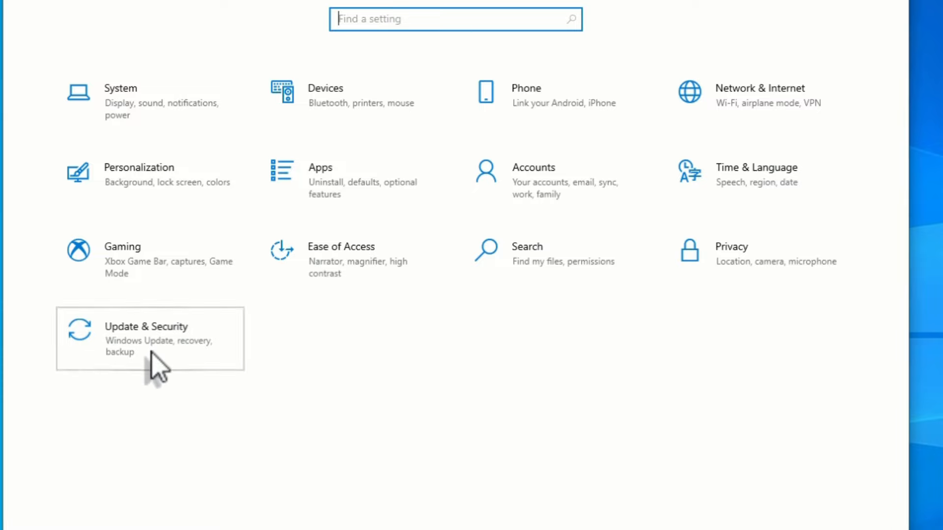
click(145, 339)
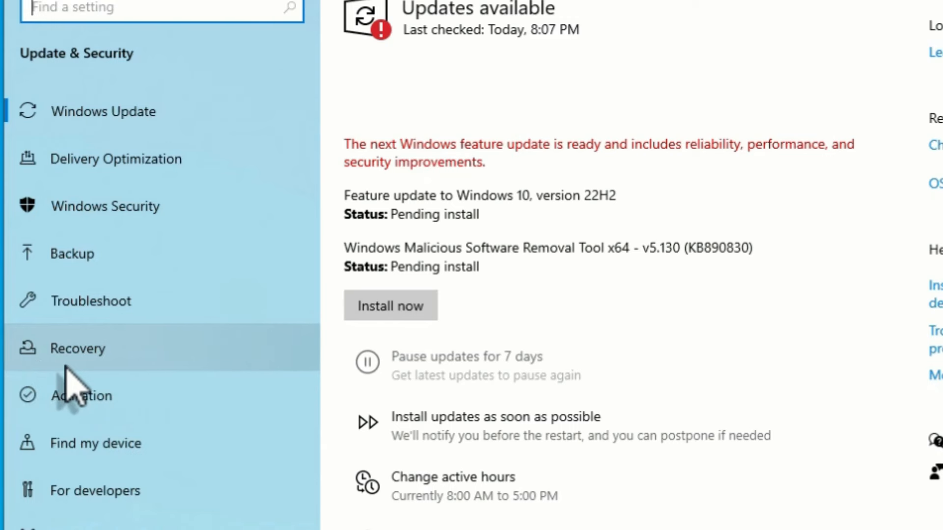
click(76, 348)
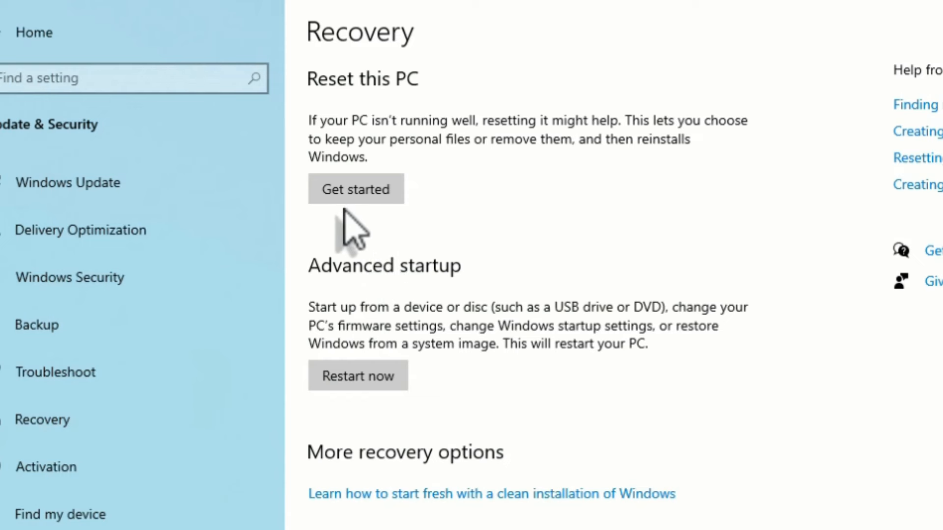
mouse_move(343, 307)
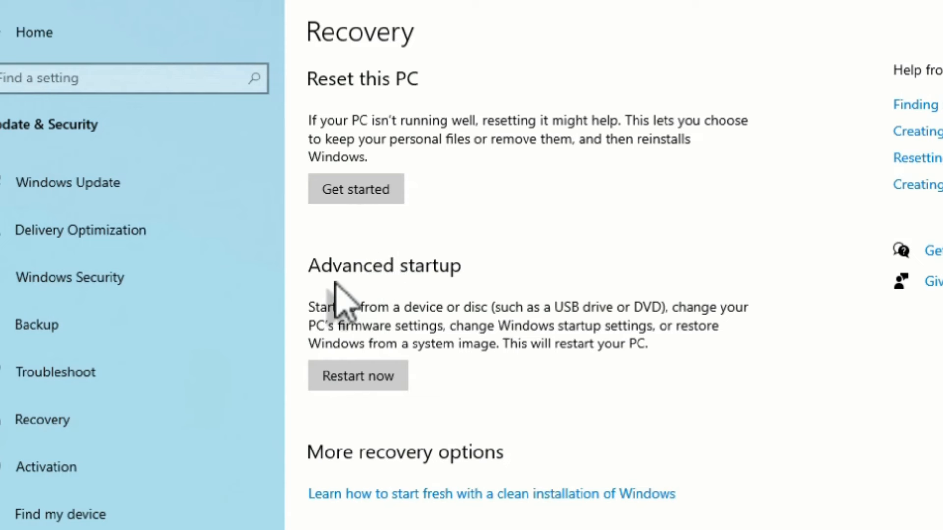
mouse_move(358, 301)
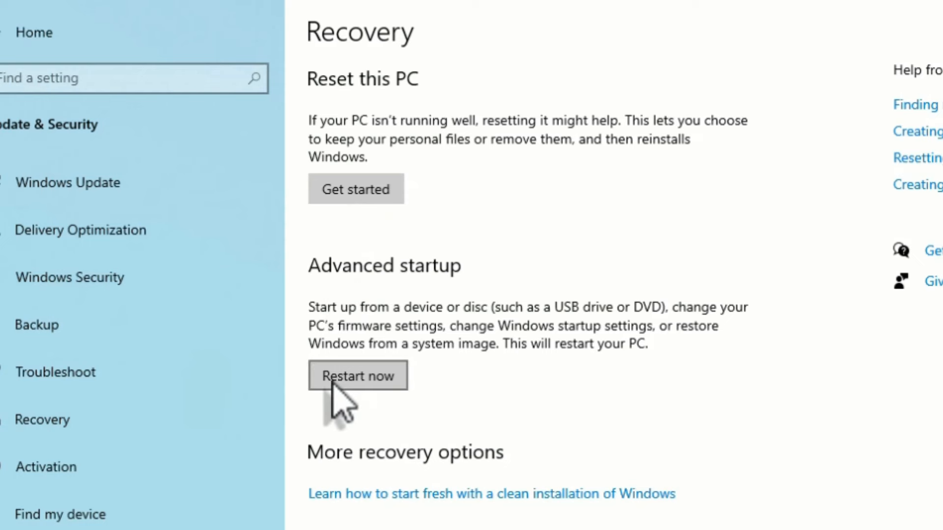
mouse_move(534, 288)
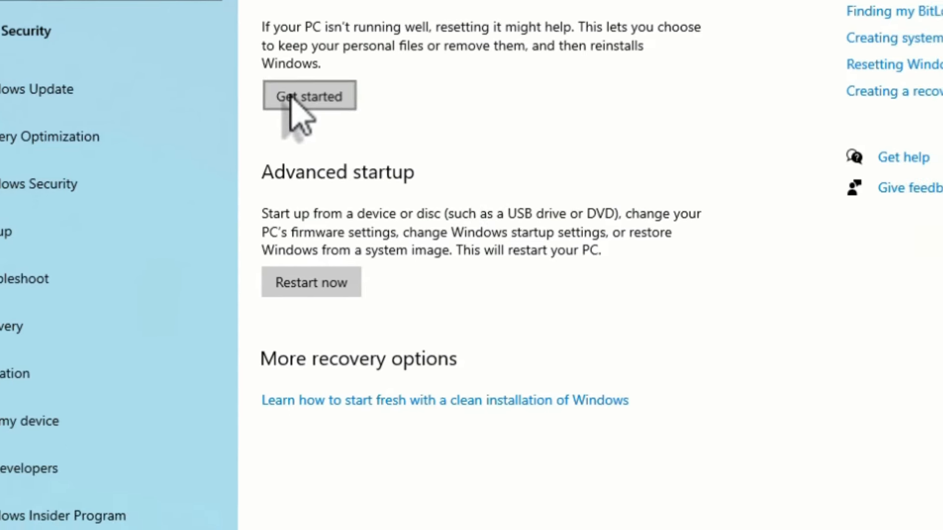
Start Reset this PC via Get started, heading toward the Keep my files choice
click(308, 96)
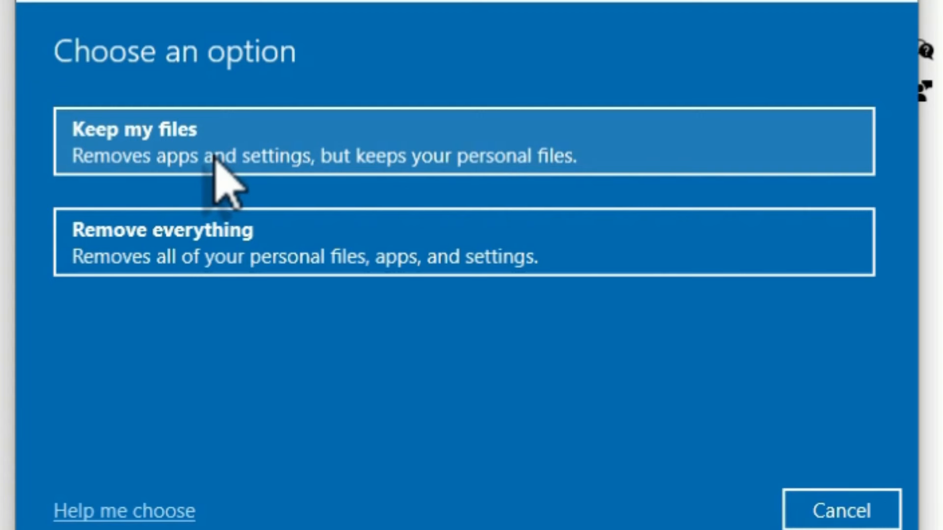
mouse_move(232, 283)
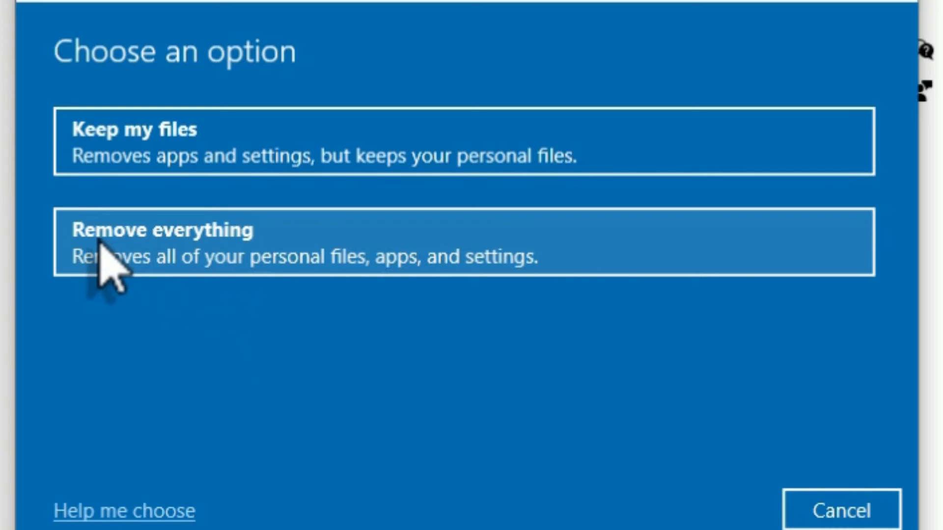
mouse_move(219, 334)
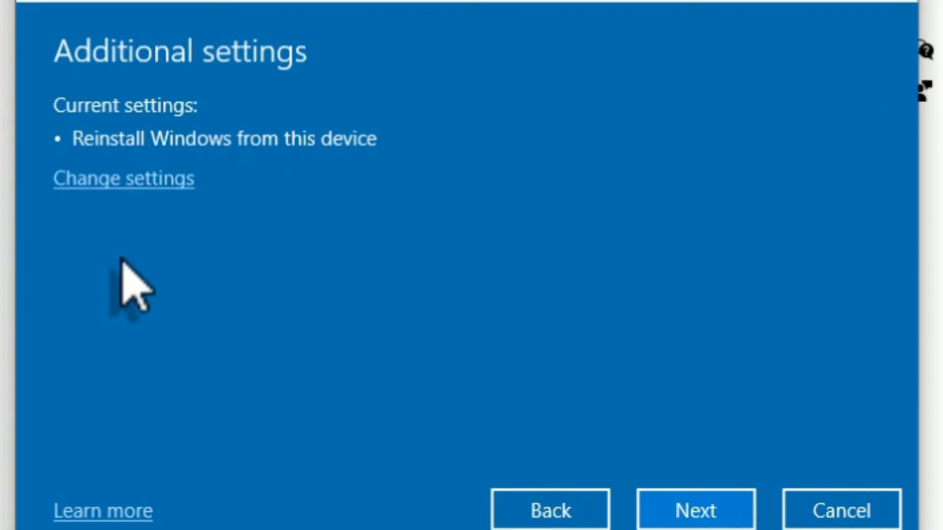
Accept reinstalling Windows from this device and confirm the reset keeping personal files
click(695, 511)
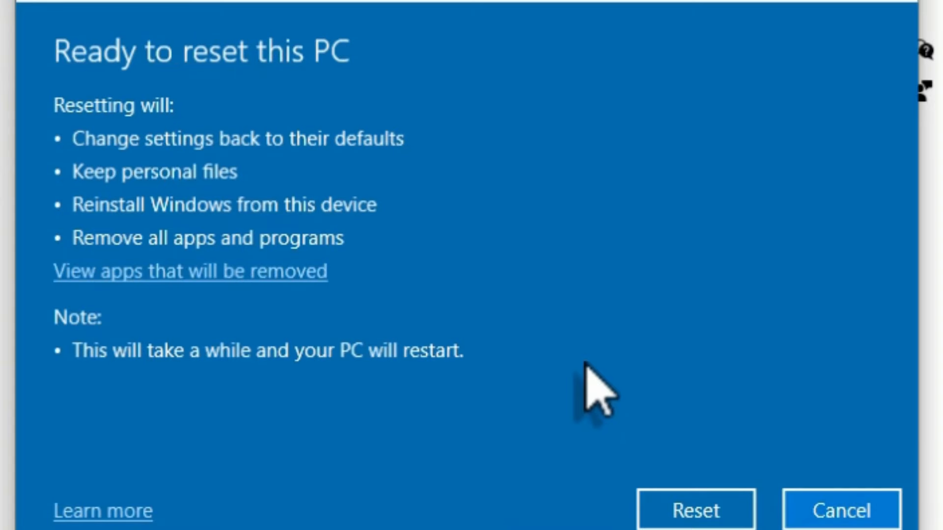
mouse_move(108, 144)
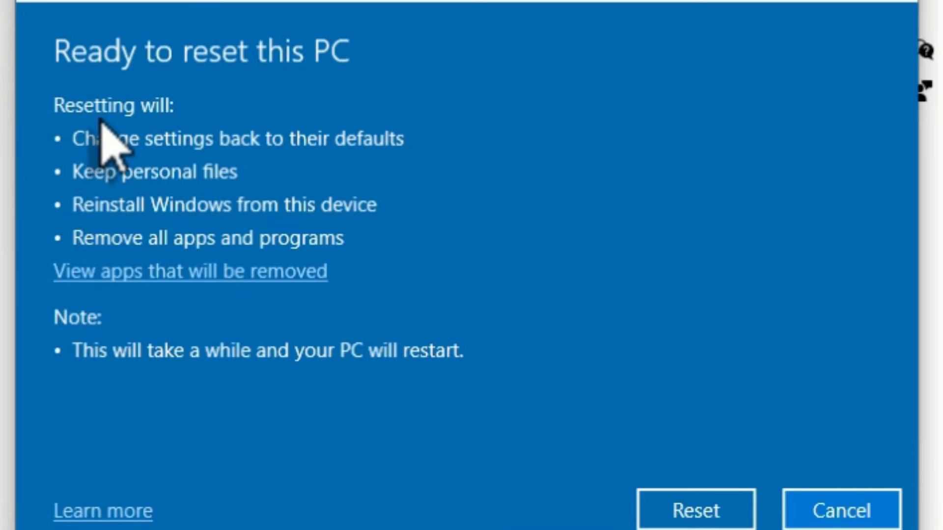
mouse_move(280, 113)
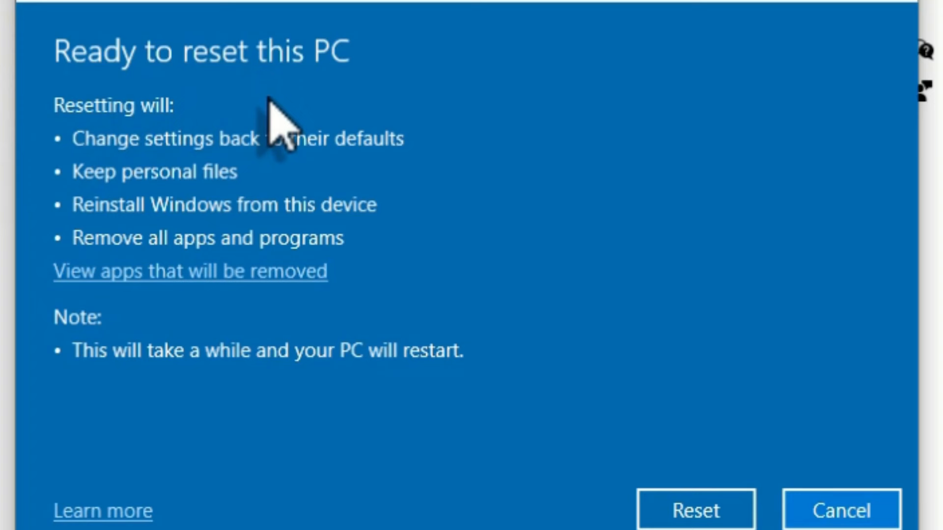
mouse_move(79, 204)
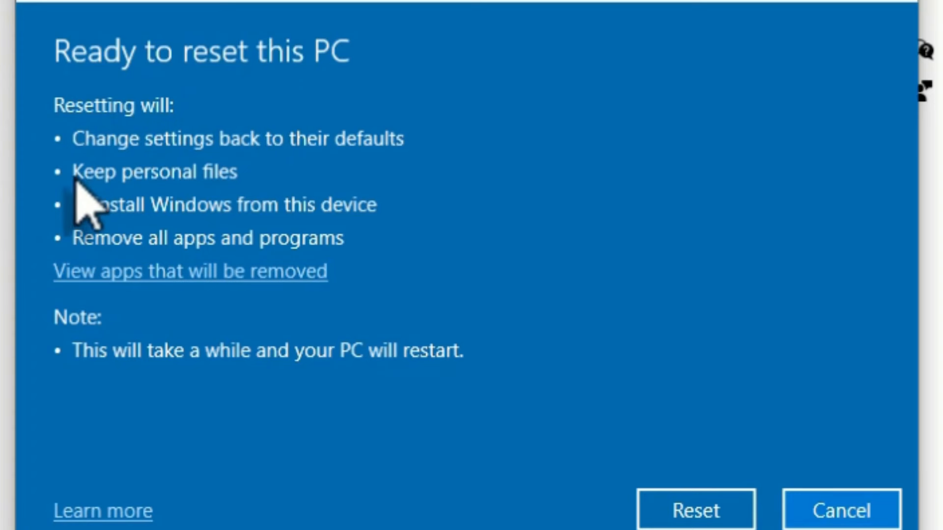
mouse_move(120, 199)
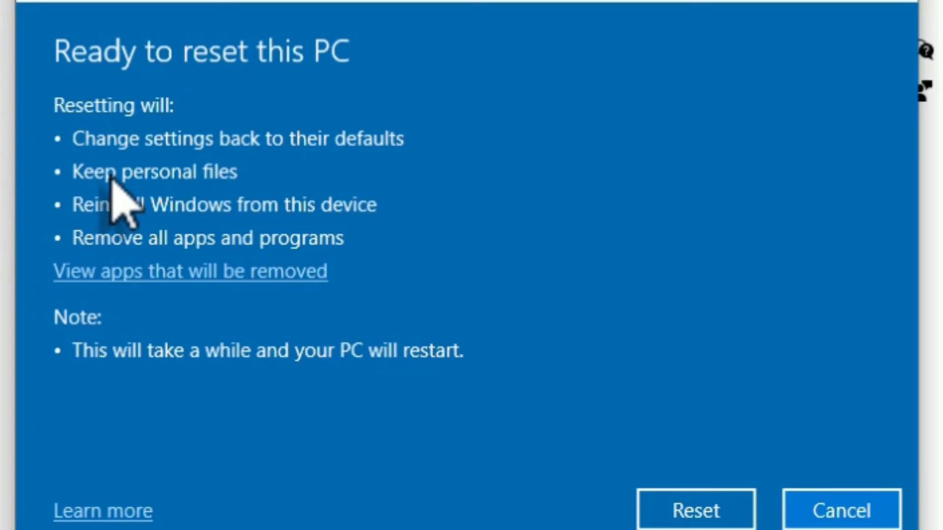
mouse_move(300, 235)
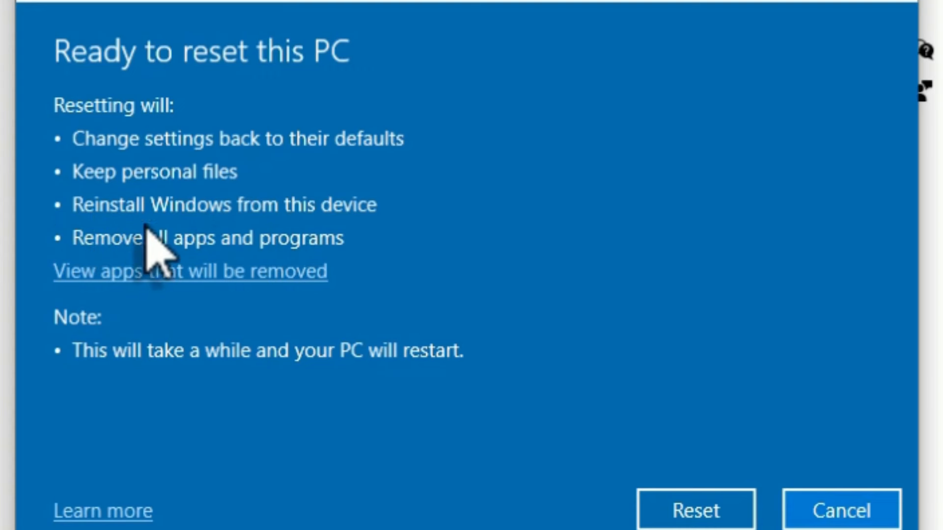
mouse_move(376, 271)
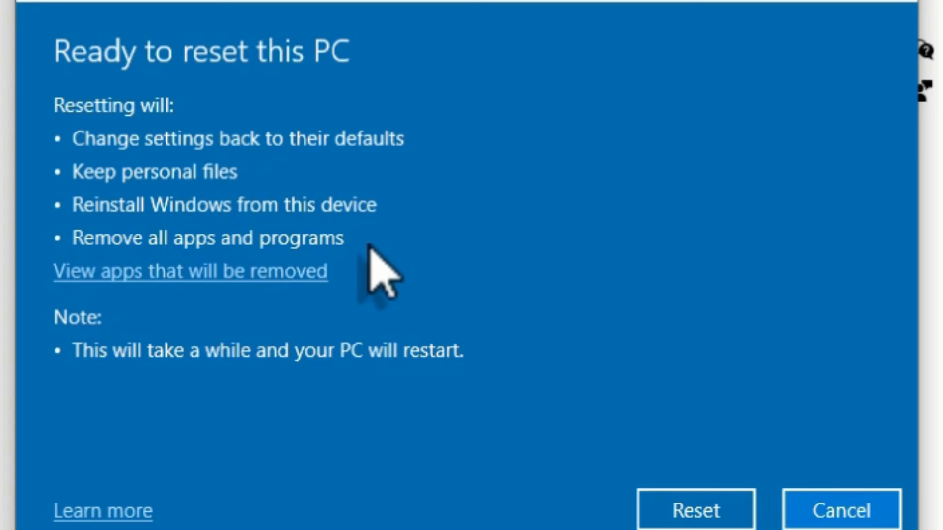
mouse_move(325, 271)
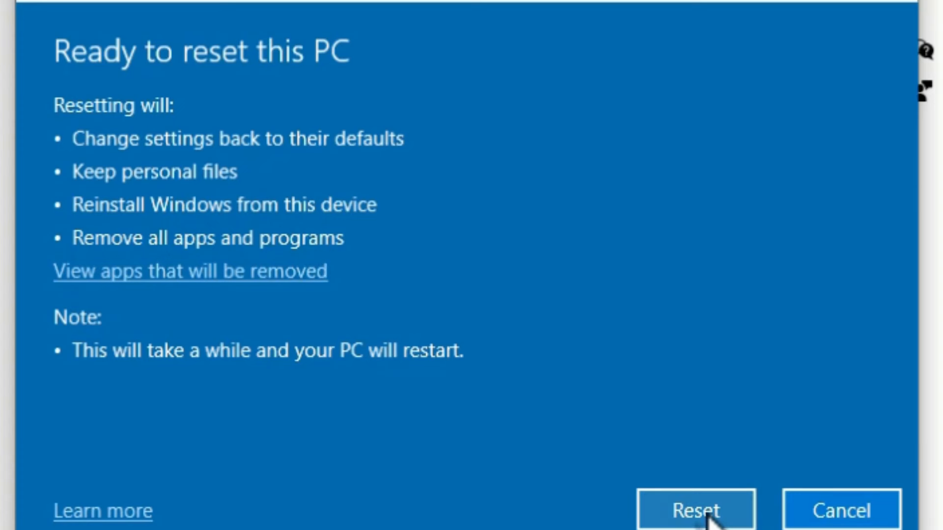
click(696, 509)
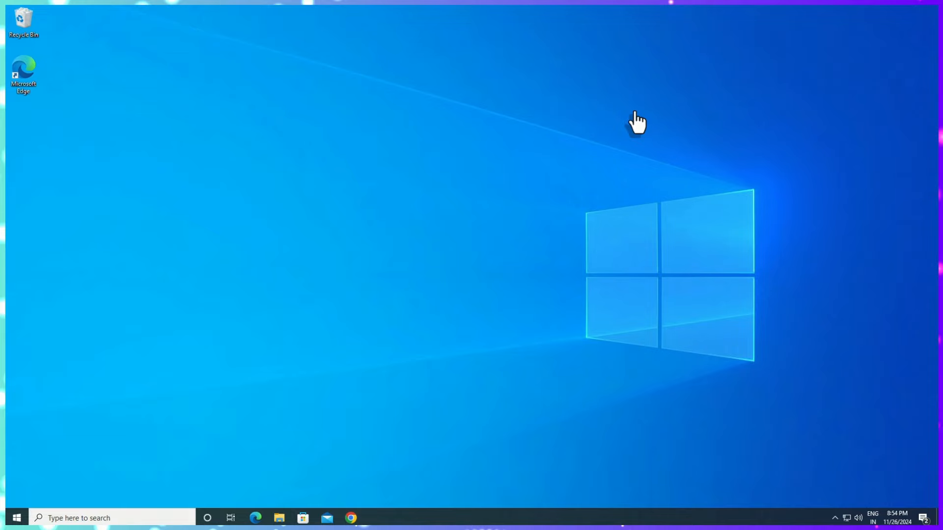
mouse_move(196, 402)
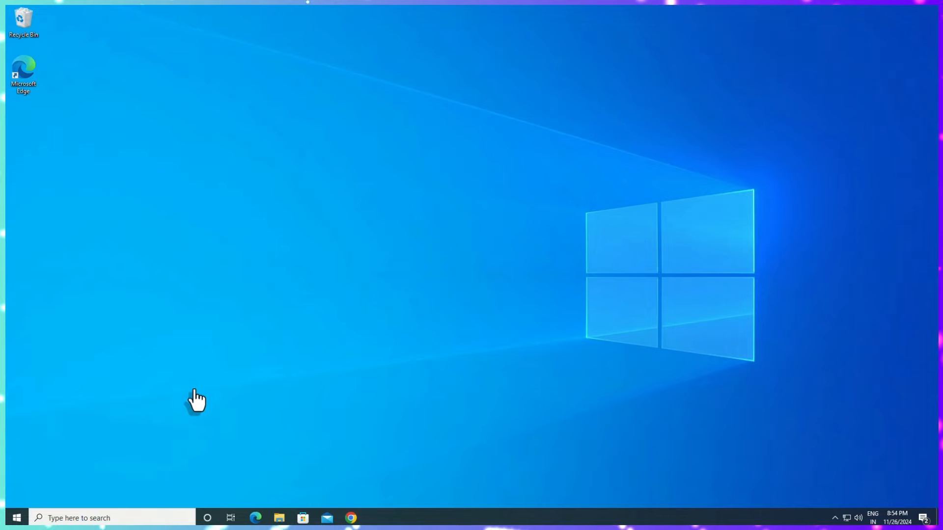
click(277, 517)
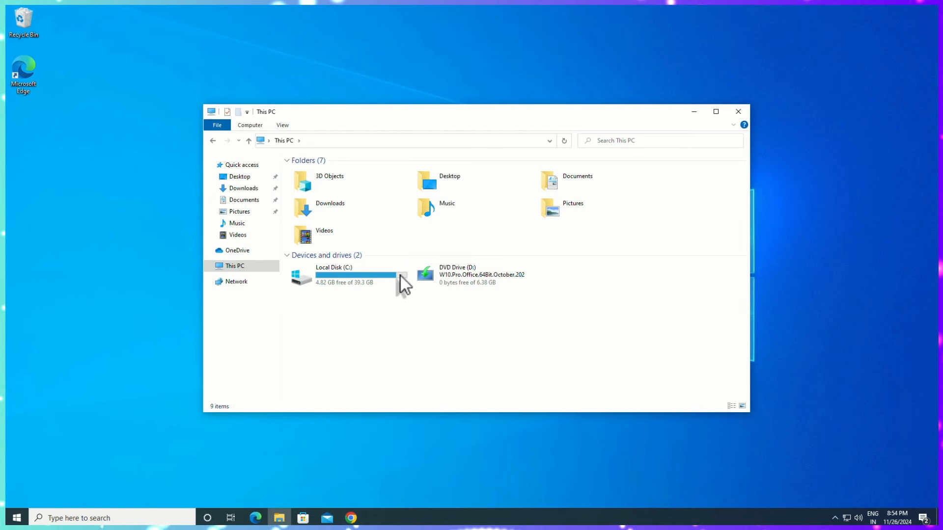
mouse_move(396, 334)
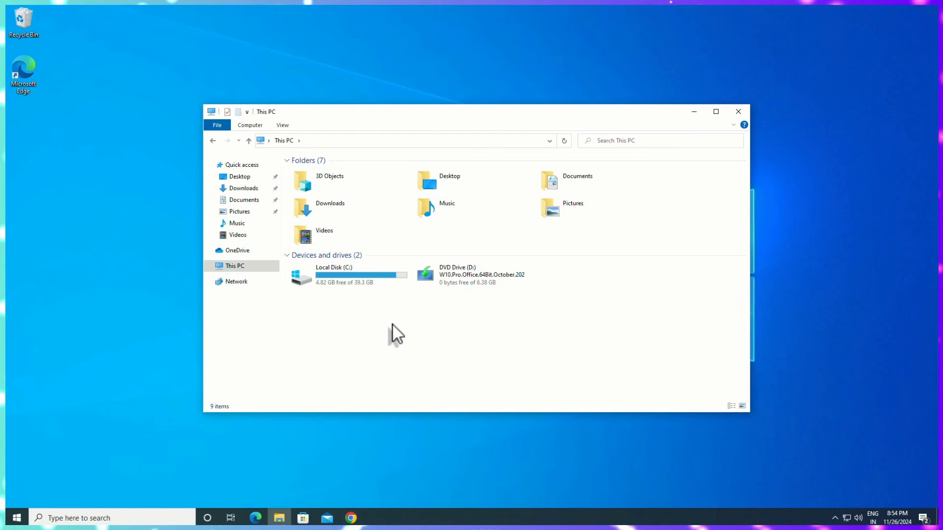
click(737, 112)
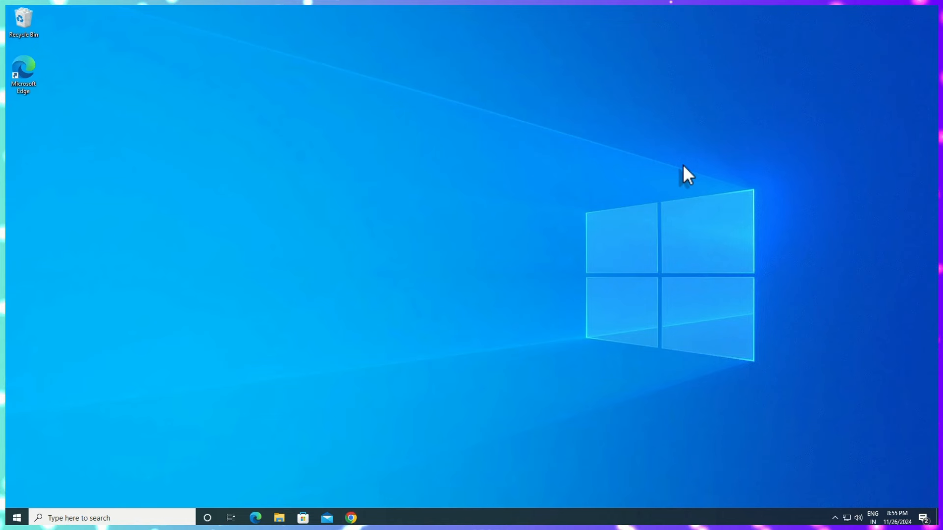